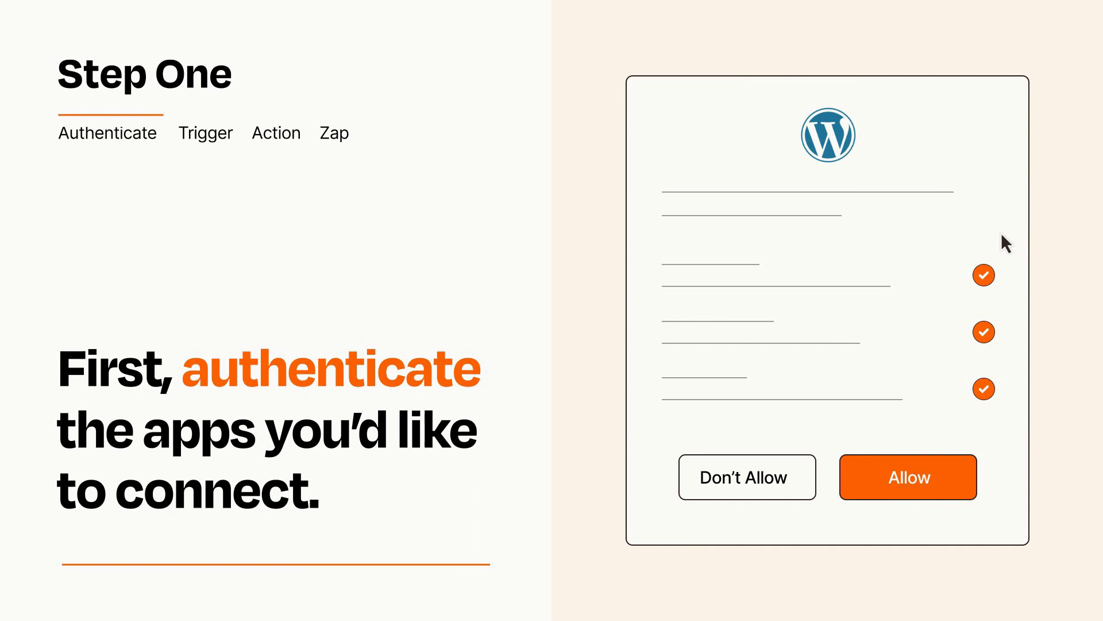
pyautogui.moveTo(971, 514)
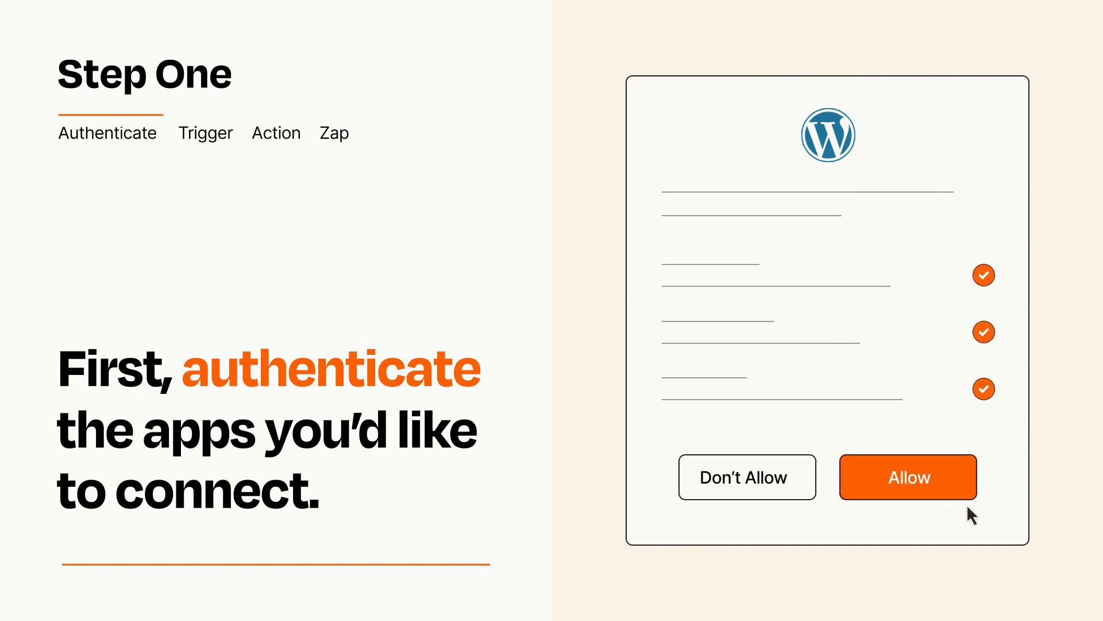
# Allow Zapier access to the WordPress account in the authorization dialog.
pyautogui.click(907, 476)
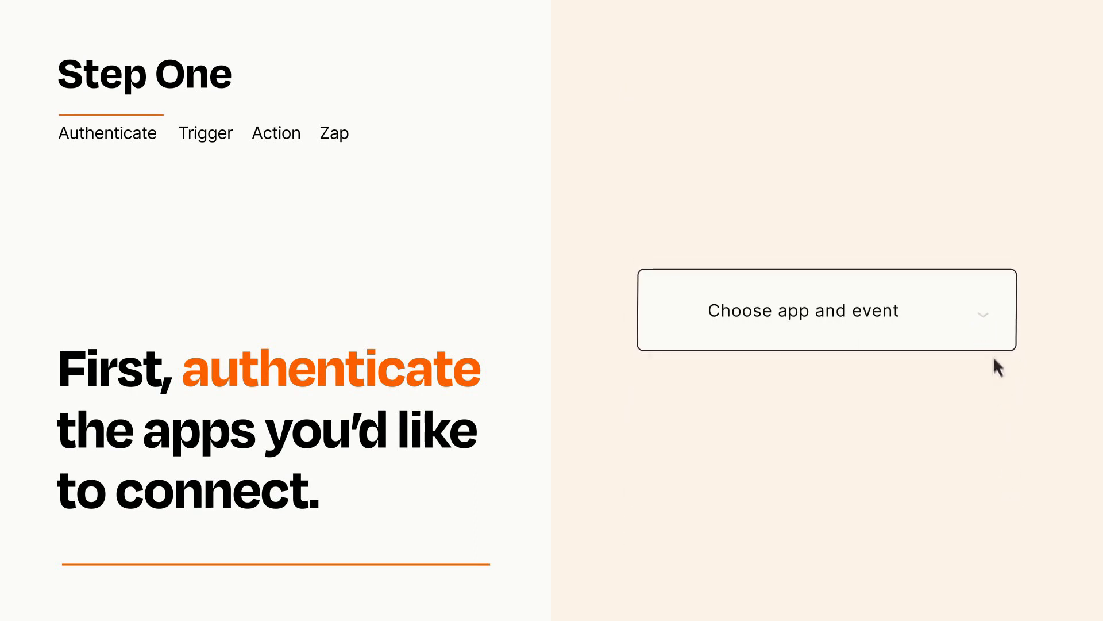
# Open the trigger's app and event list to pick 'New Article in Board'.
pyautogui.click(805, 310)
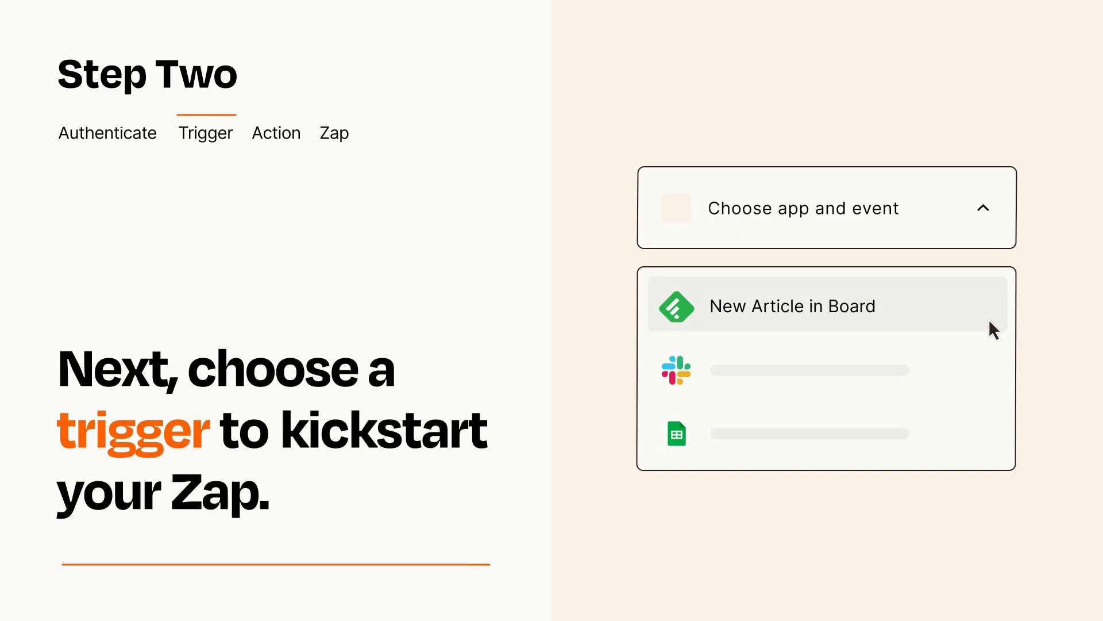
pyautogui.moveTo(992, 367)
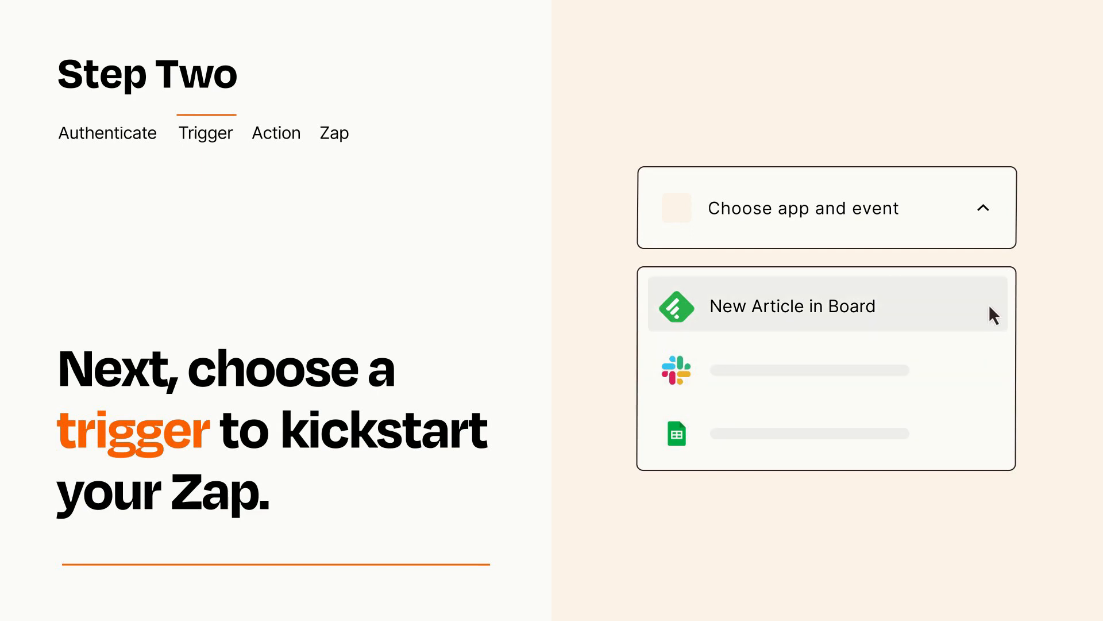
pyautogui.moveTo(994, 318)
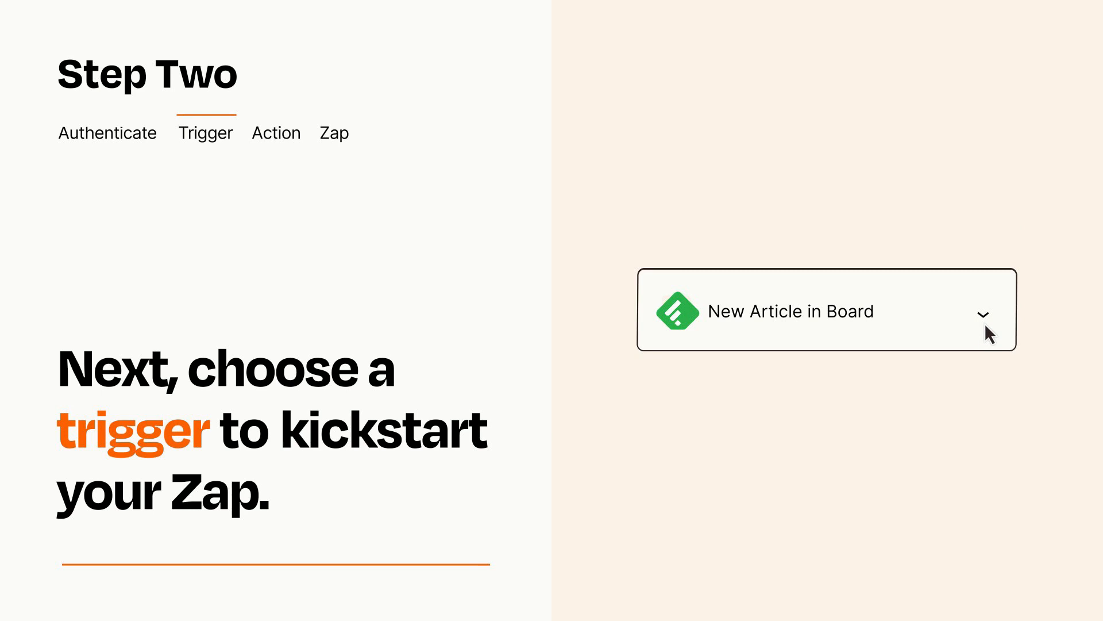
pyautogui.moveTo(999, 331)
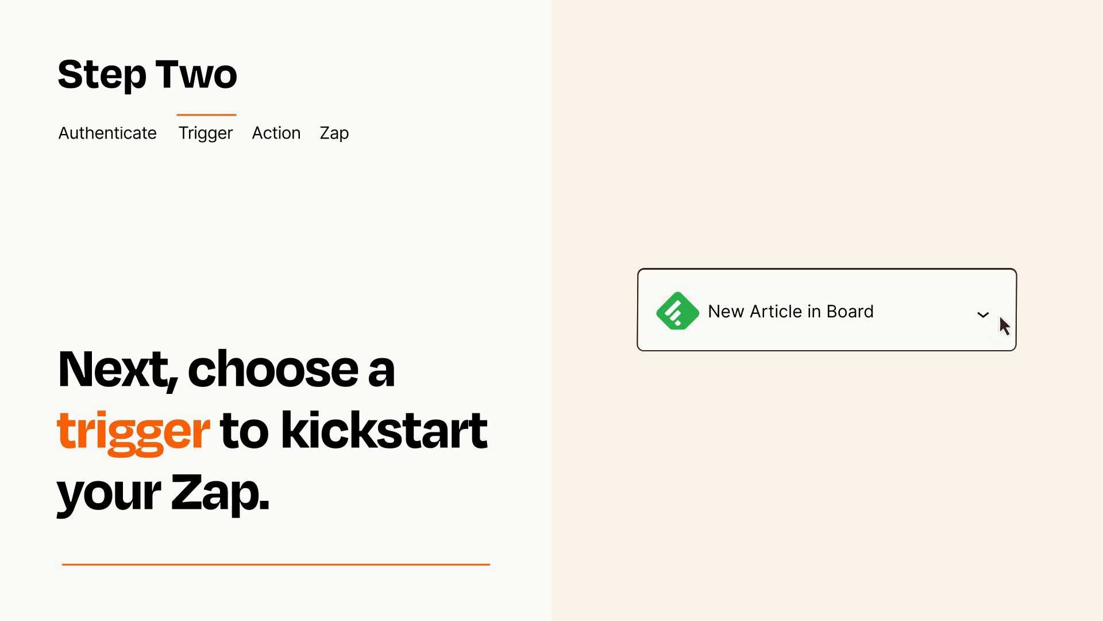
pyautogui.moveTo(1003, 320)
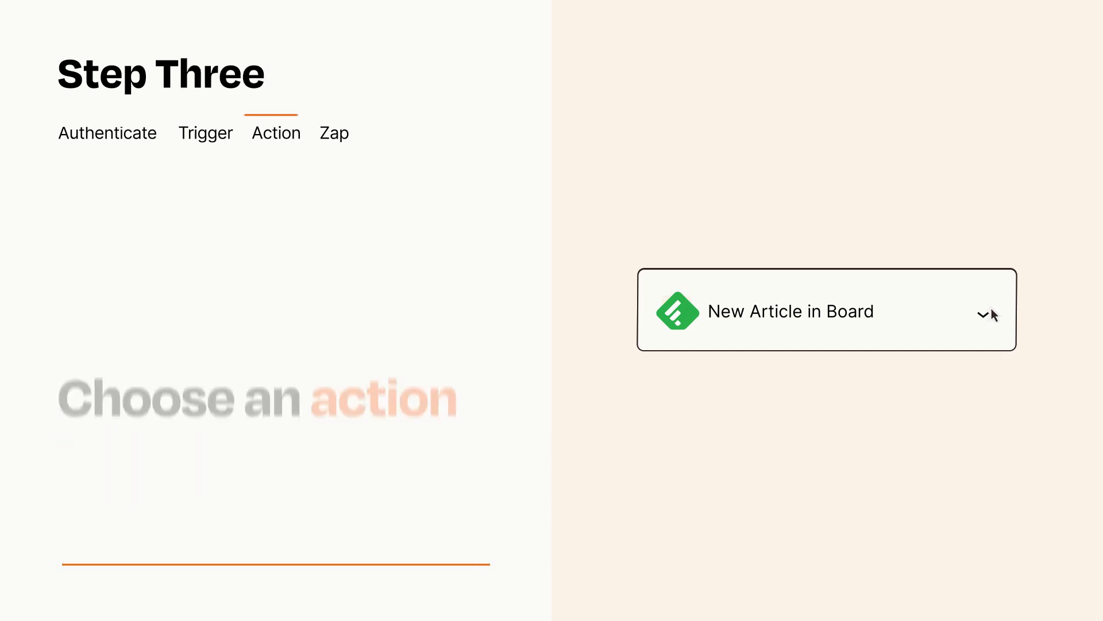
# Choose WordPress 'Create Post' as the action and fill its Item and Details fields.
pyautogui.click(827, 310)
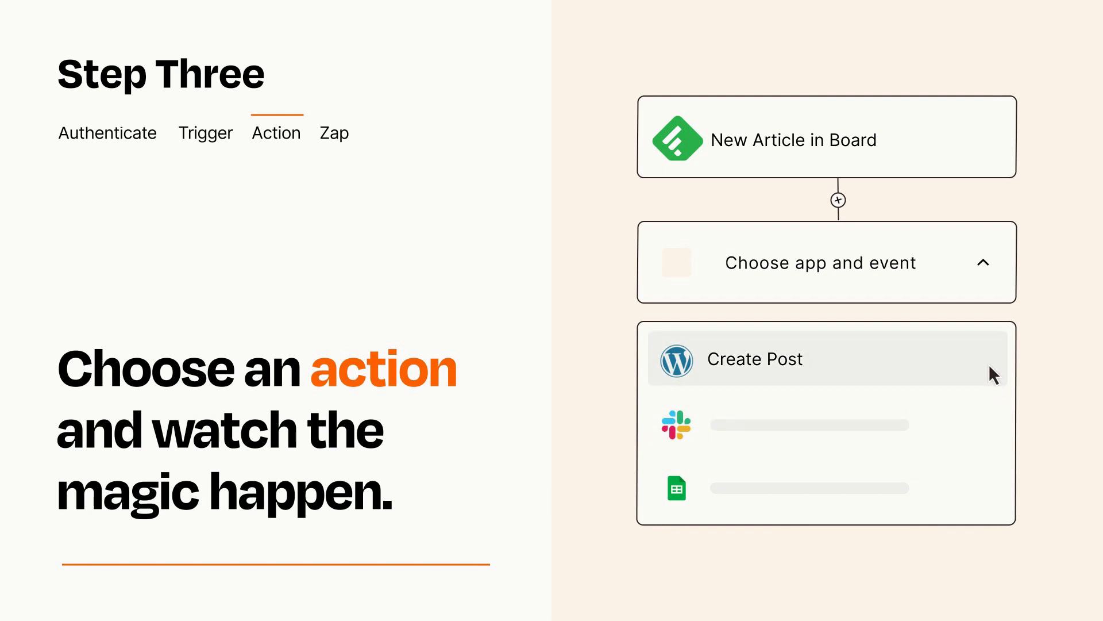
pyautogui.click(754, 359)
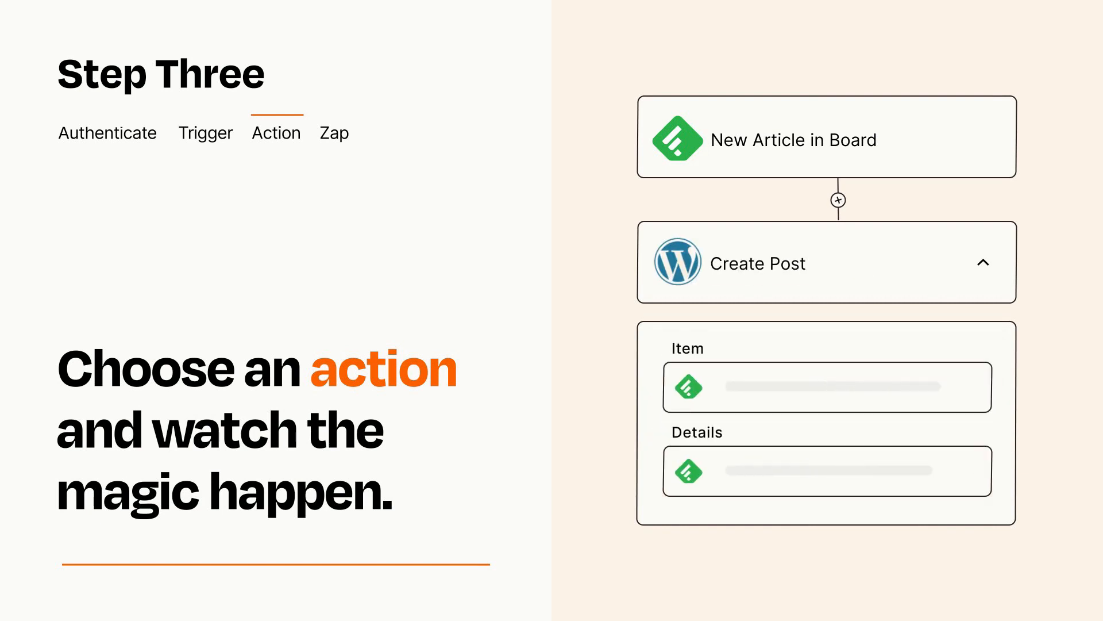
pyautogui.click(985, 263)
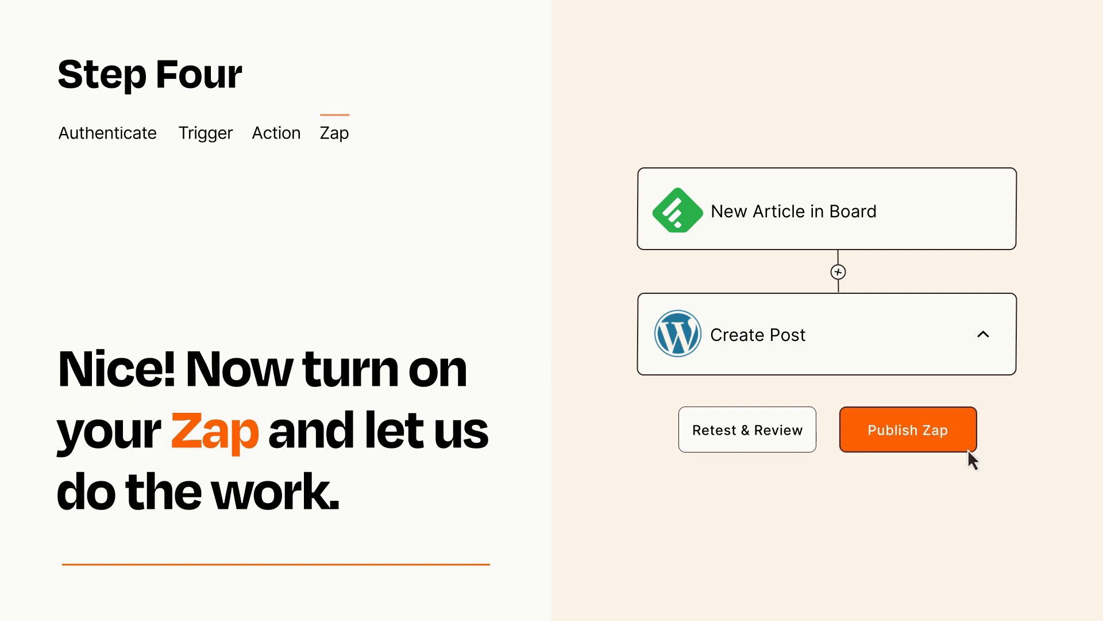
# Publish the Zap linking New Article in Board to WordPress Create Post.
pyautogui.click(907, 429)
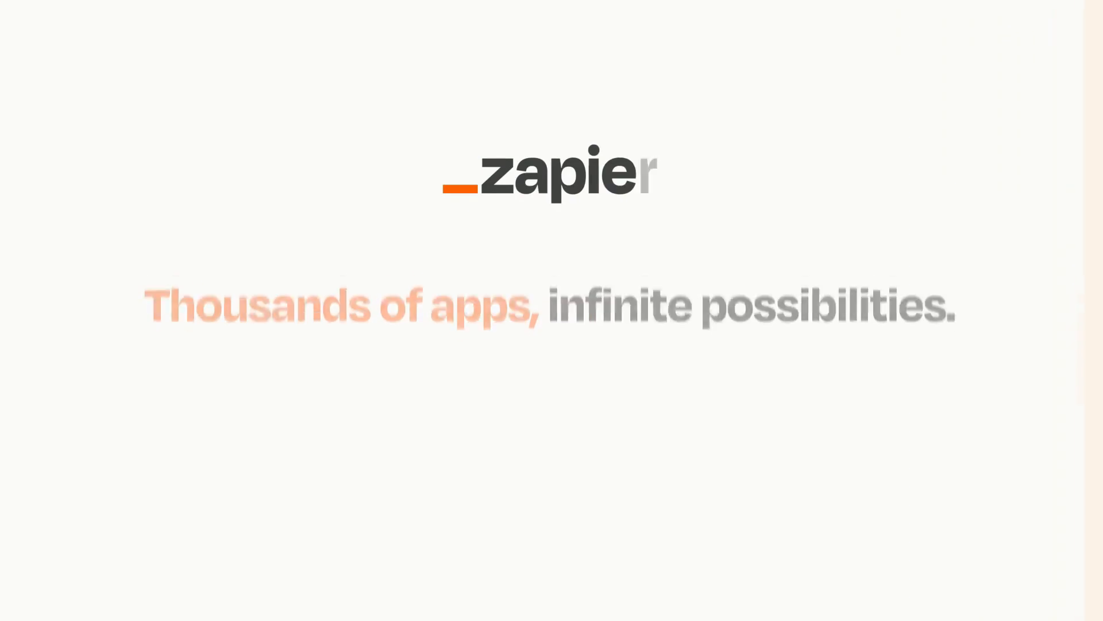